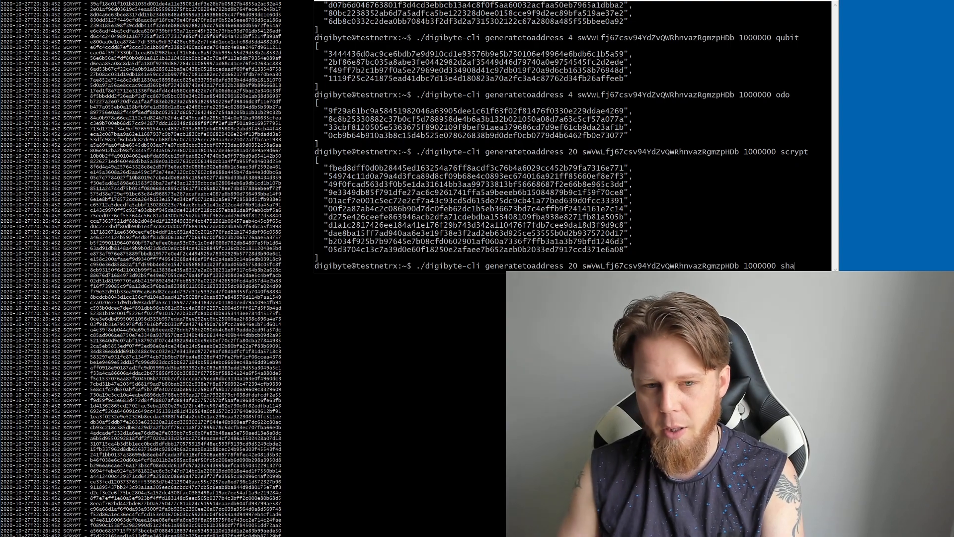
pyautogui.write('2')
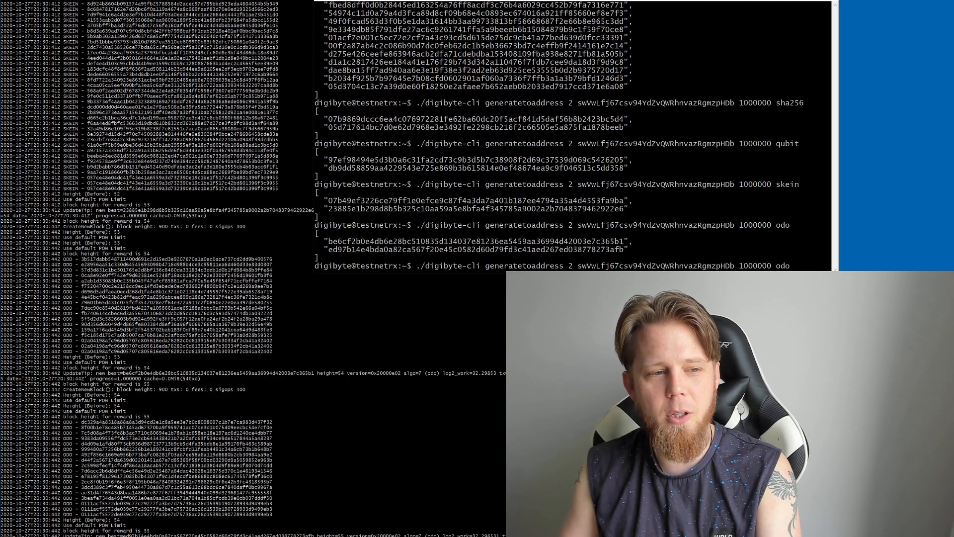
pyautogui.write('randomx')
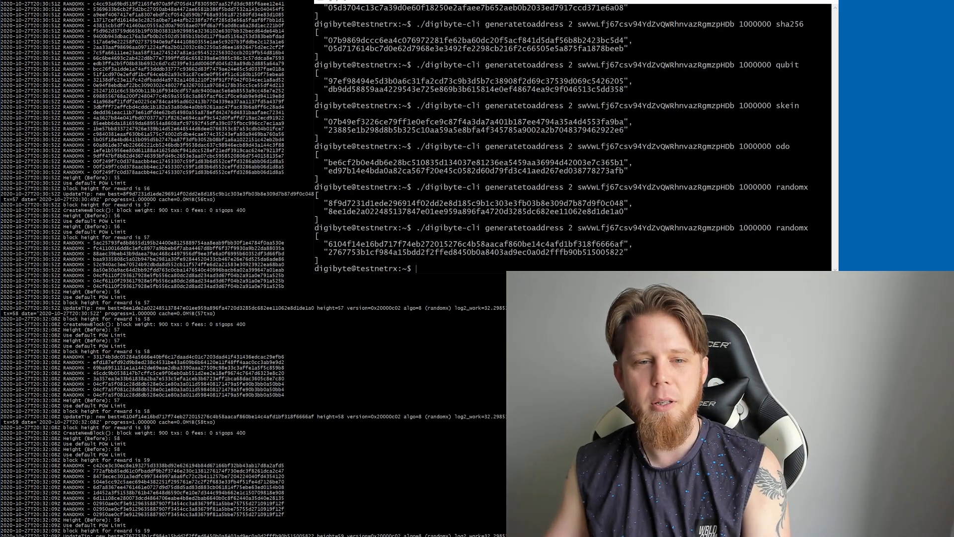
pyautogui.scroll(-3)
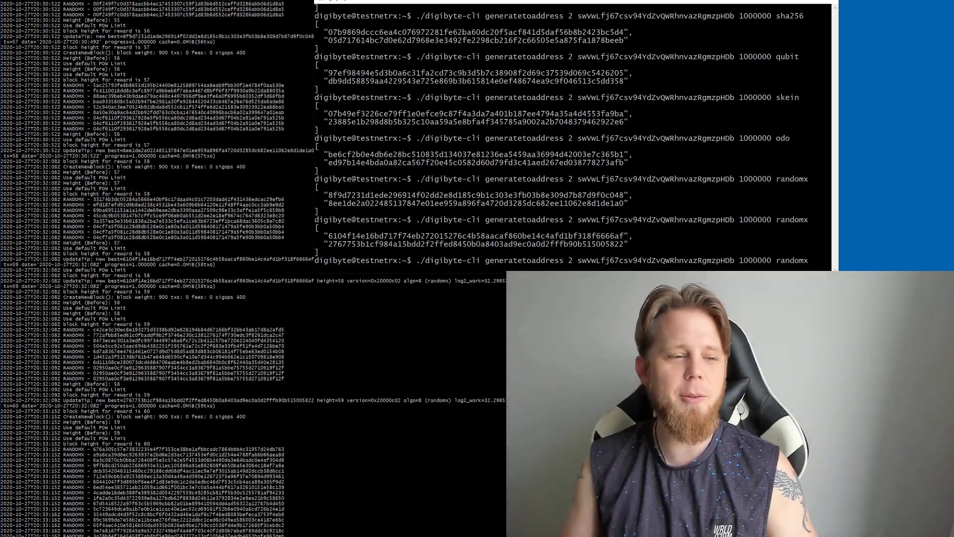